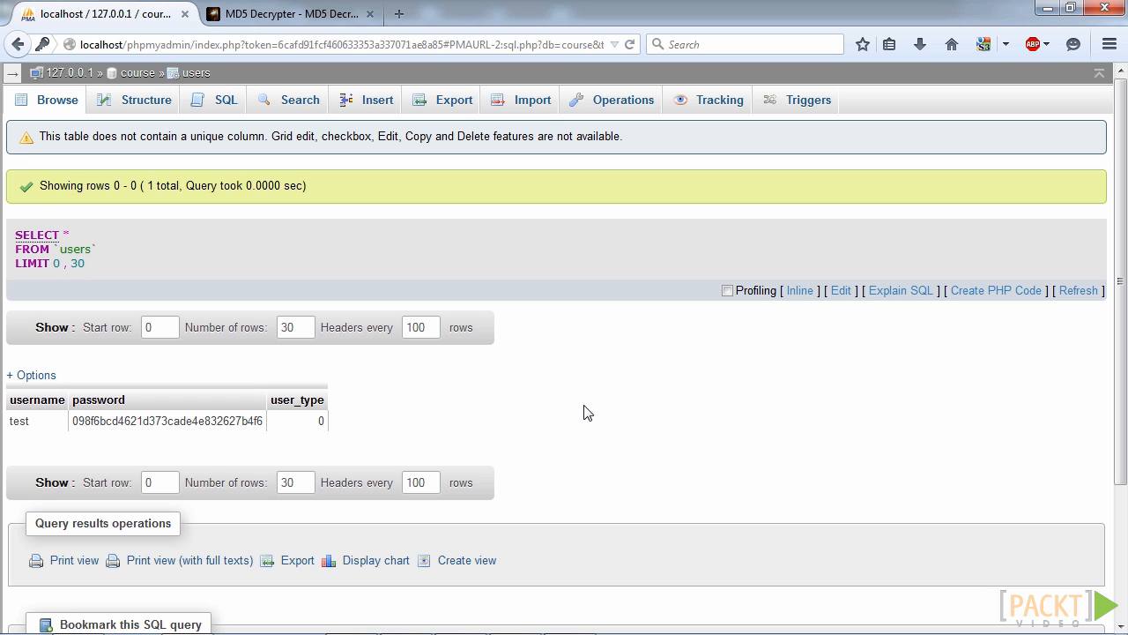
{"action": "mouse_move", "coordinate": [391, 199]}
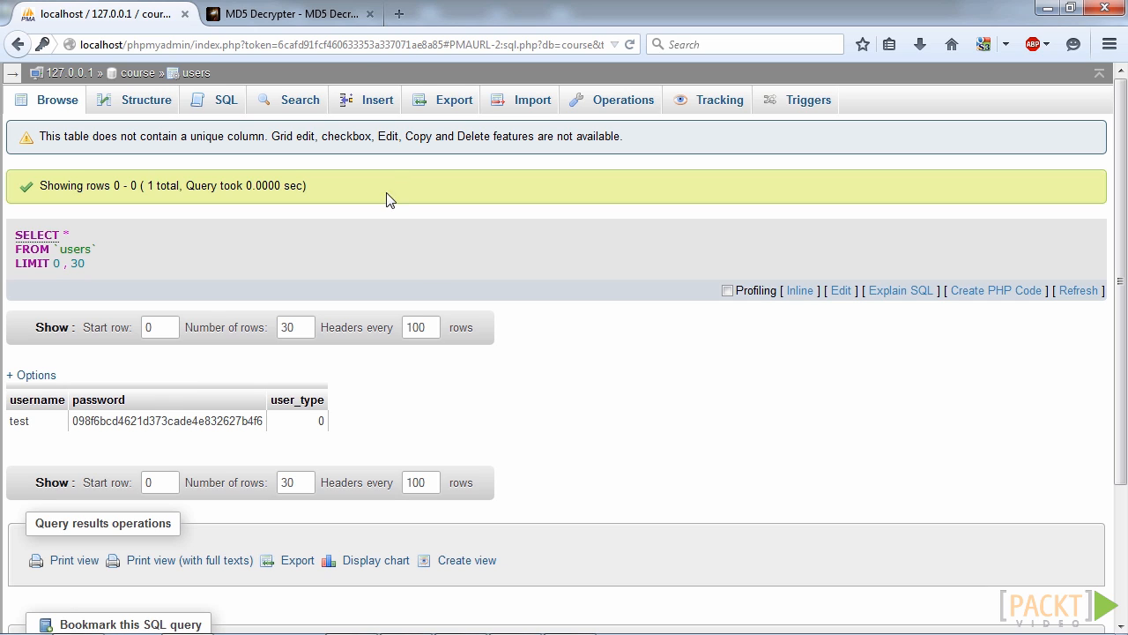
Step: Switch from phpMyAdmin to the hashkiller.co.uk MD5 Decrypter page
{"action": "left_click", "coordinate": [282, 14]}
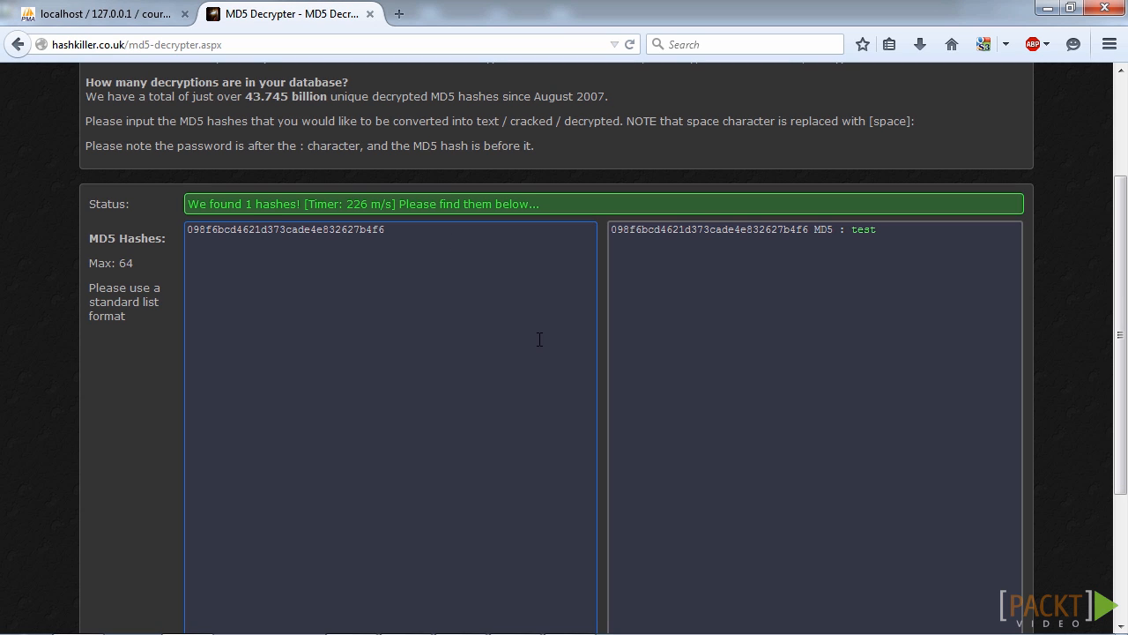
{"action": "mouse_move", "coordinate": [434, 250]}
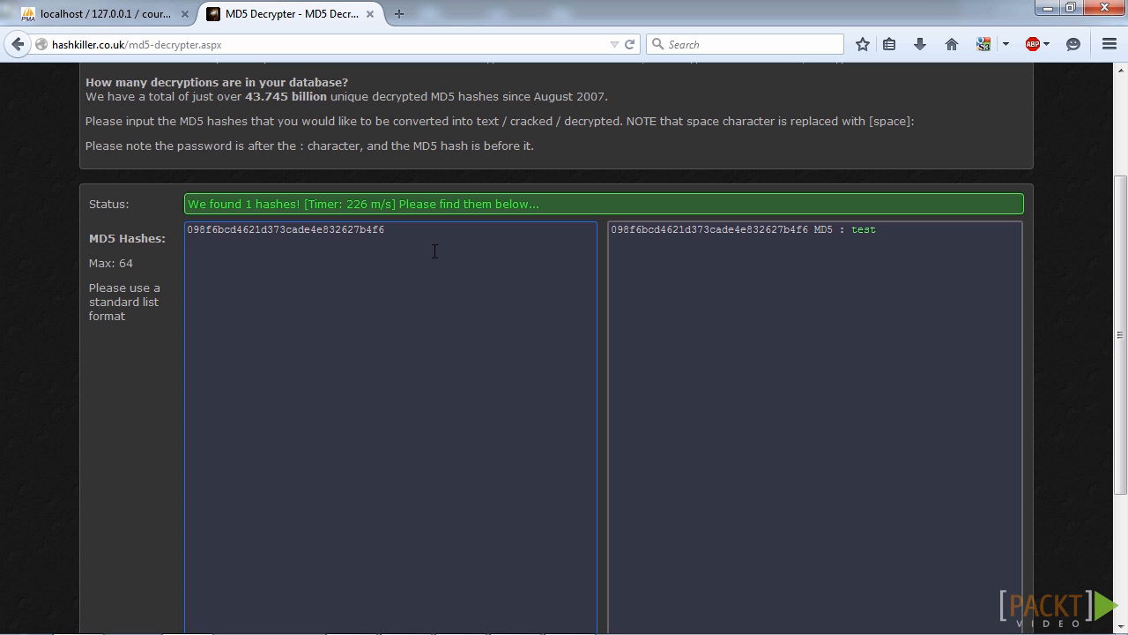
{"action": "mouse_move", "coordinate": [437, 250]}
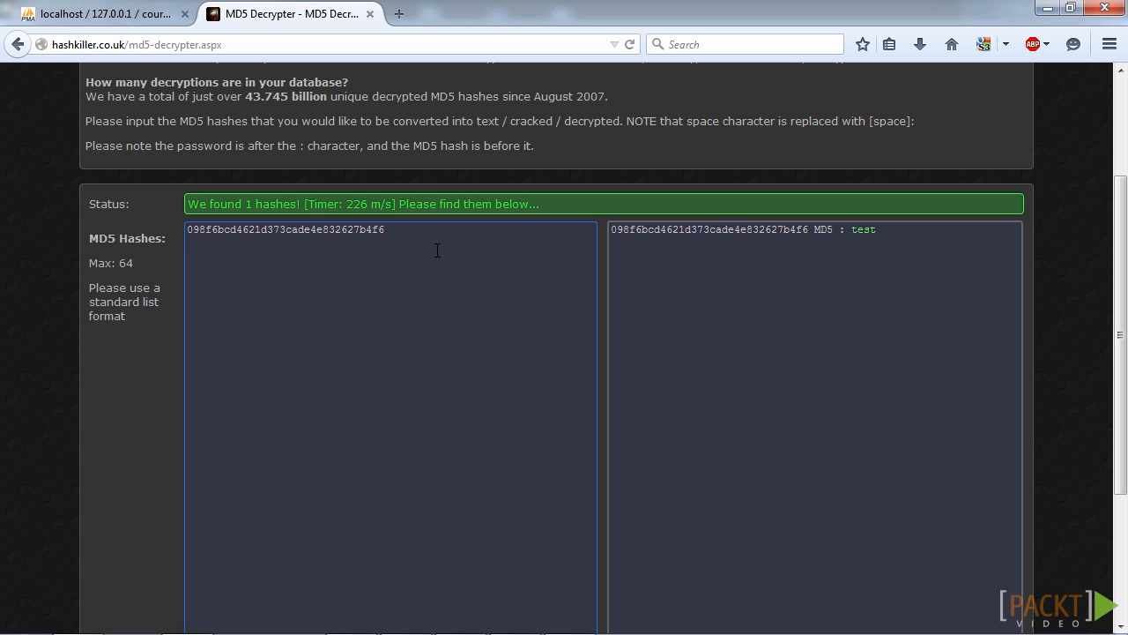
{"action": "mouse_move", "coordinate": [790, 275]}
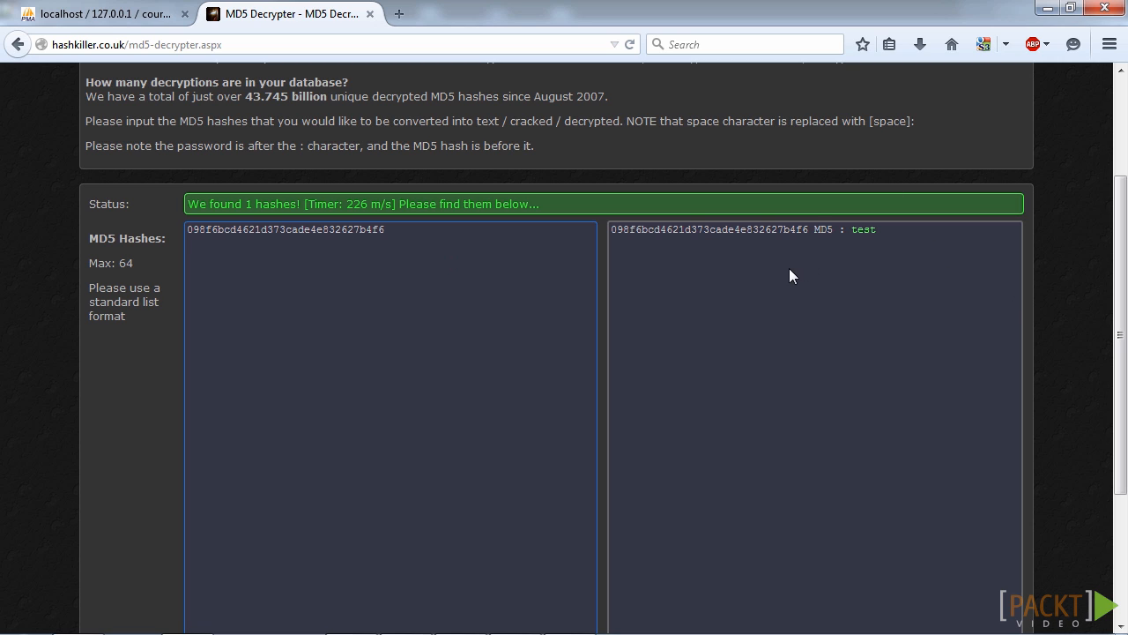
{"action": "mouse_move", "coordinate": [801, 275]}
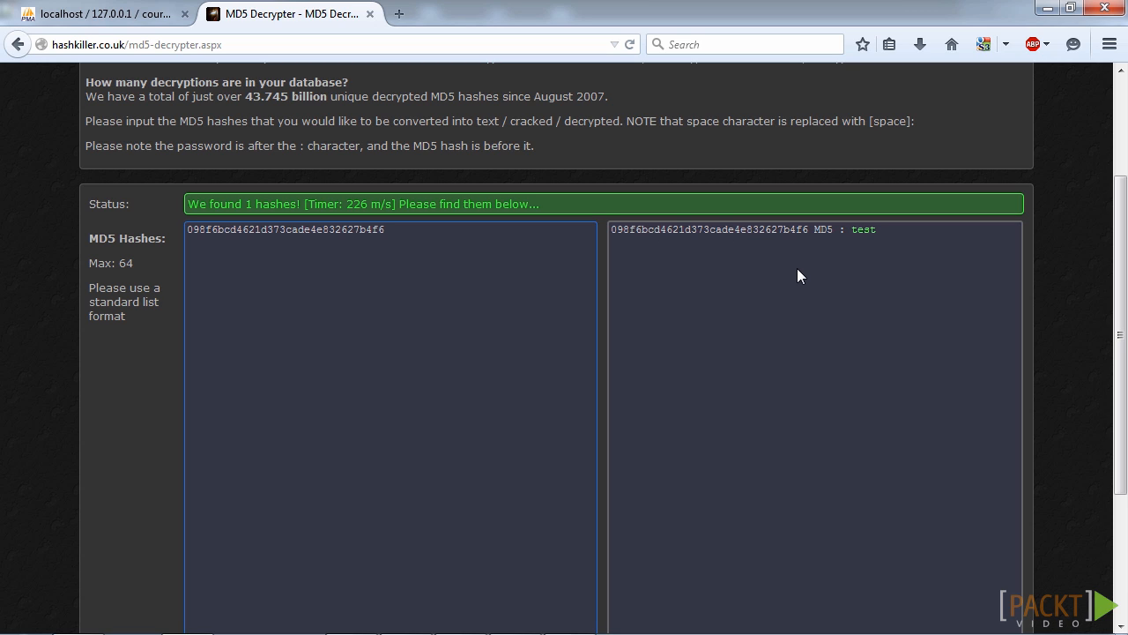